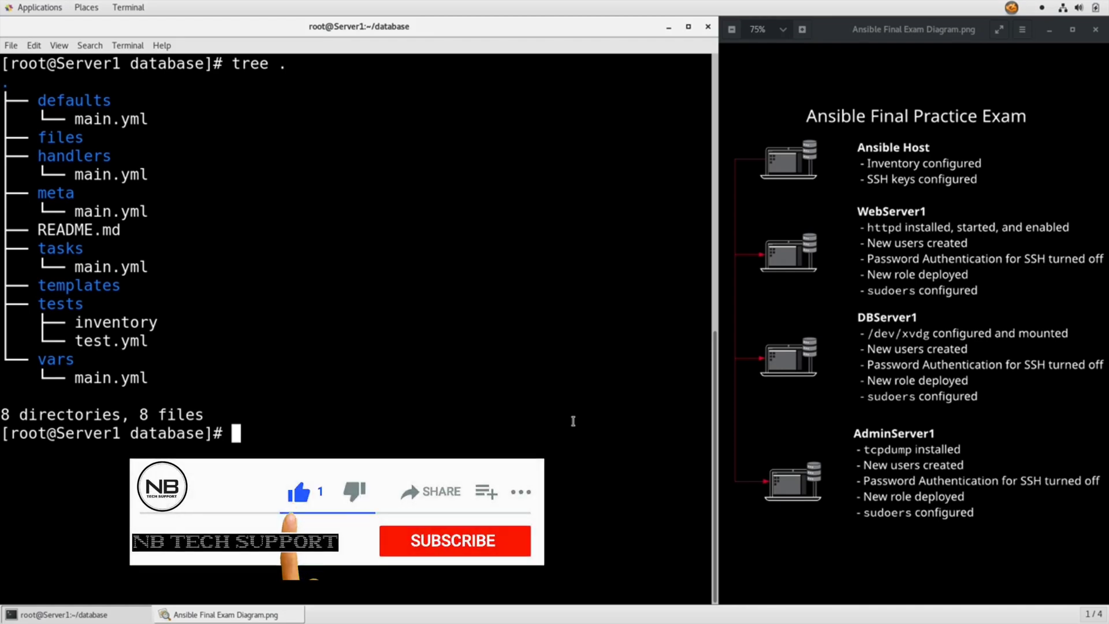
- Change into the database role's files directory with cd files
{"action": "left_click", "coordinate": [453, 540]}
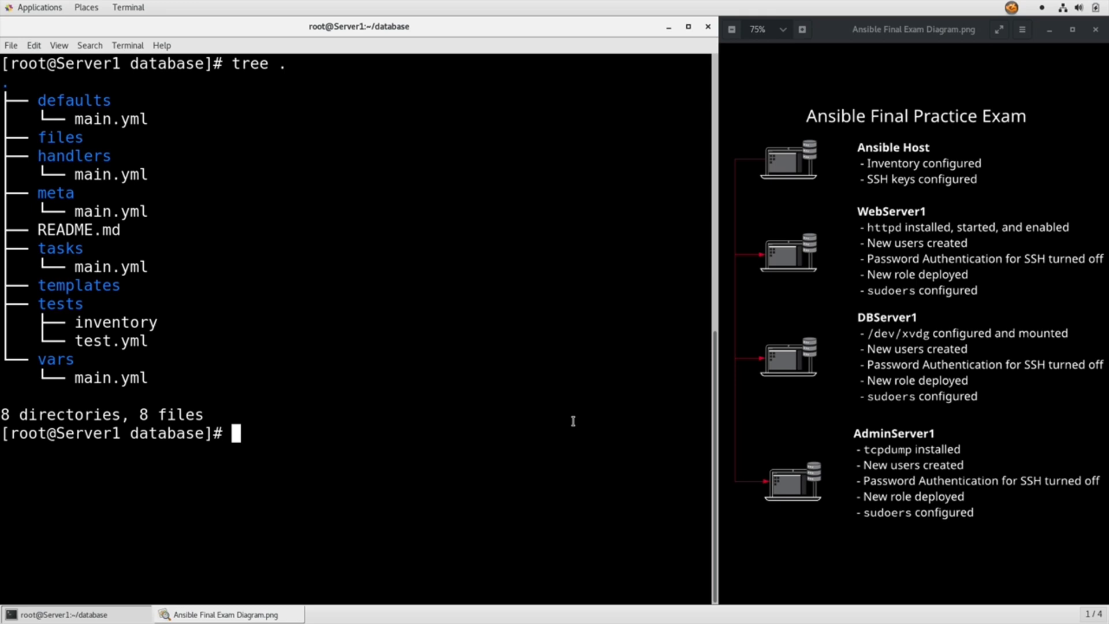
{"action": "type", "text": "cd files"}
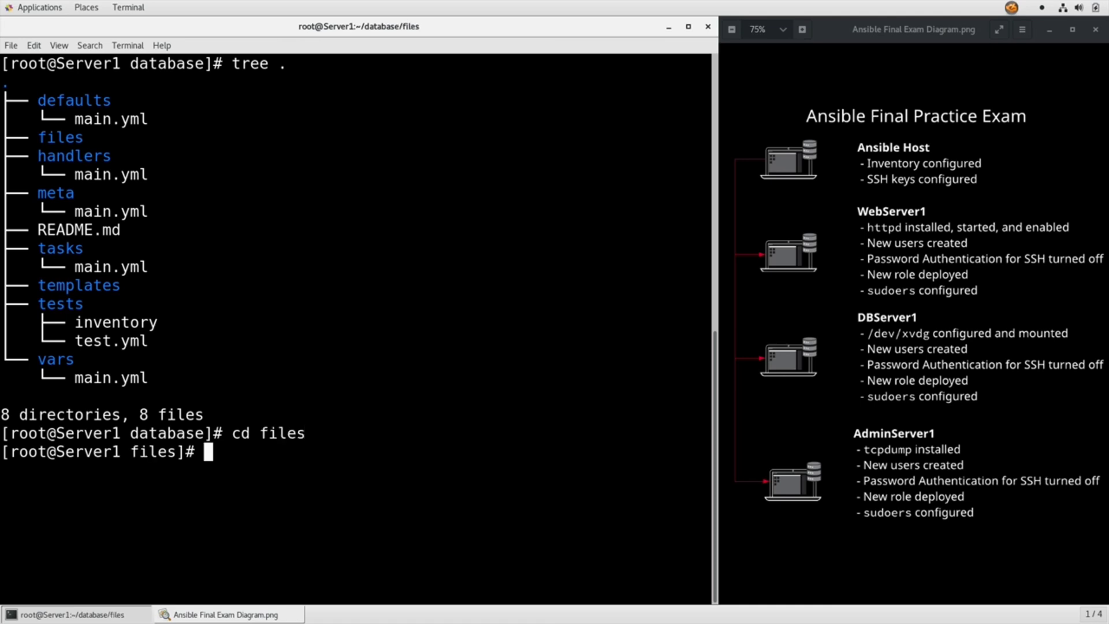
- Create a password file in vim containing the password text, then save and quit
{"action": "type", "text": "vim pas"}
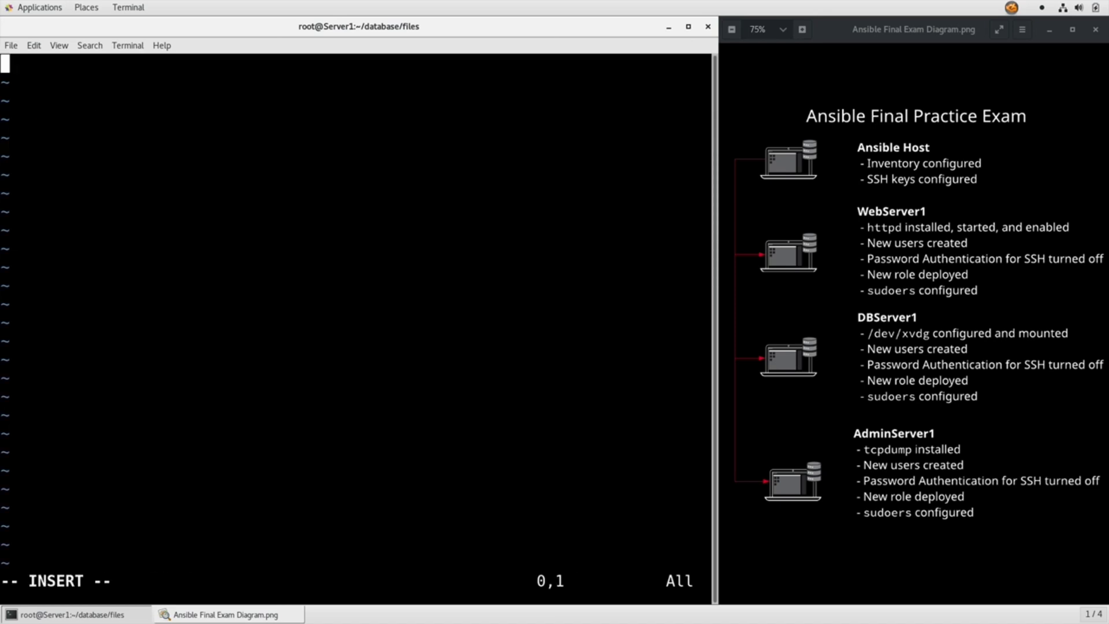
{"action": "type", "text": "This"}
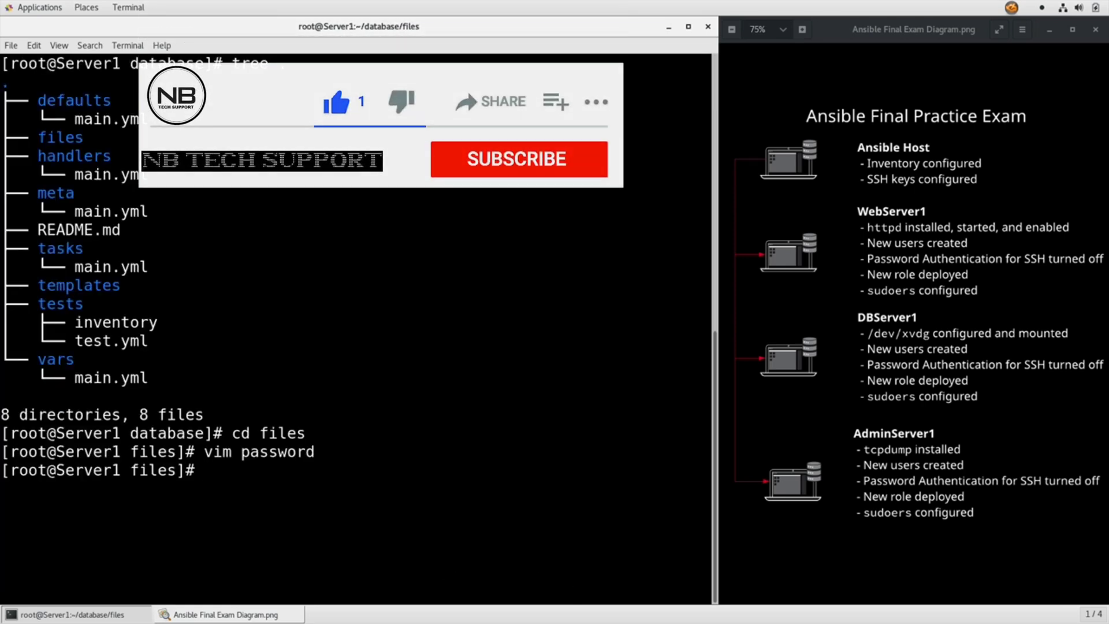
{"action": "left_click", "coordinate": [518, 159]}
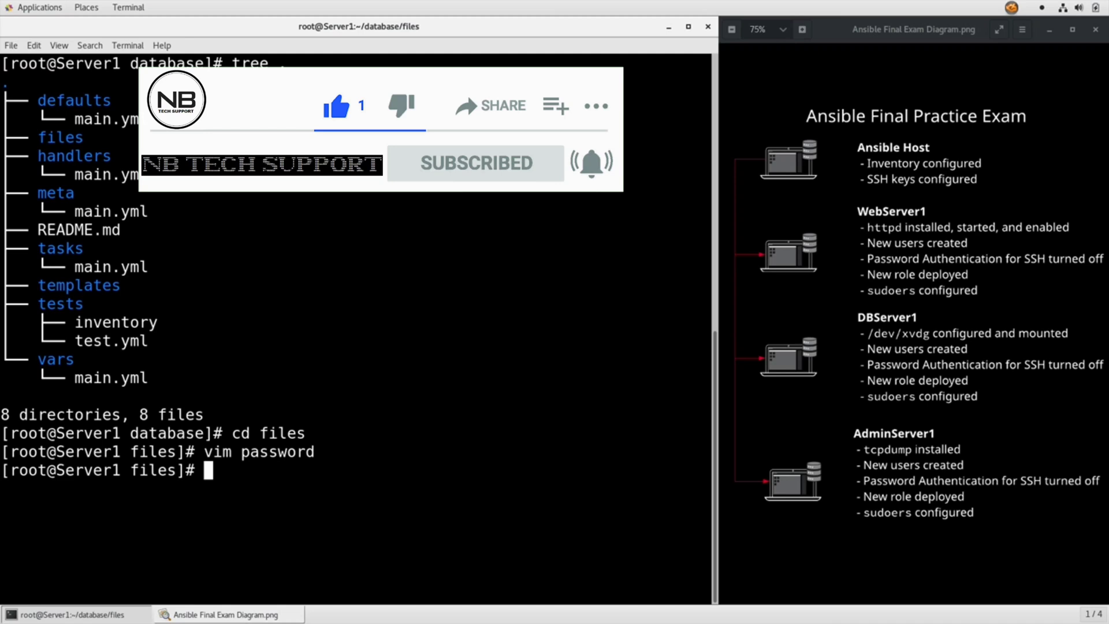
- Encrypt the password file with ansible-vault encrypt, setting and confirming a vault password
{"action": "type", "text": "a"}
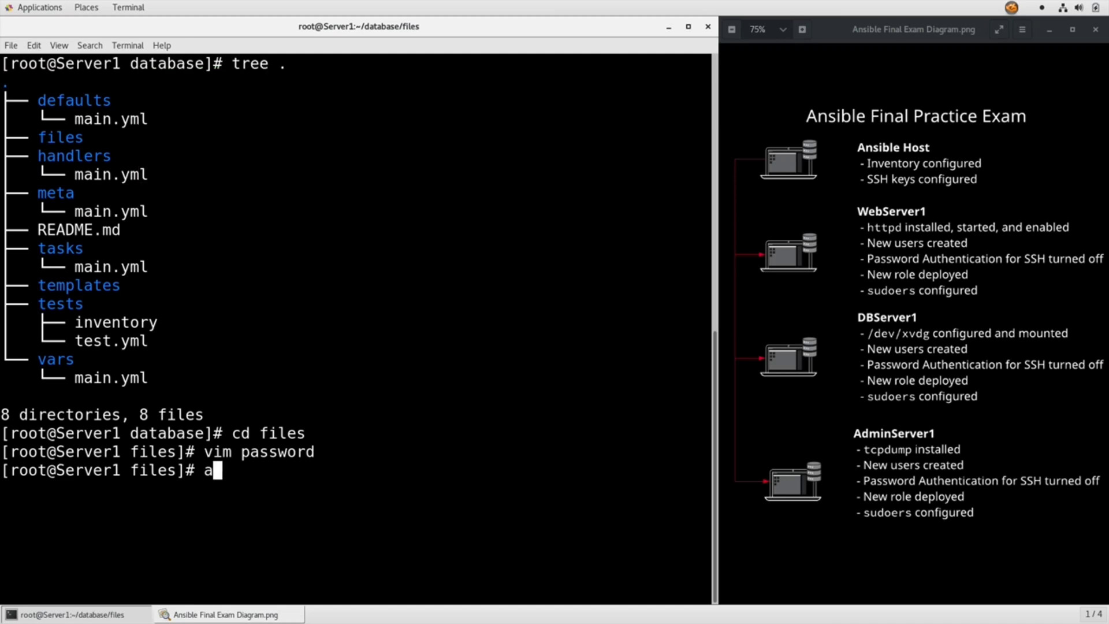
{"action": "type", "text": "nsible-vault"}
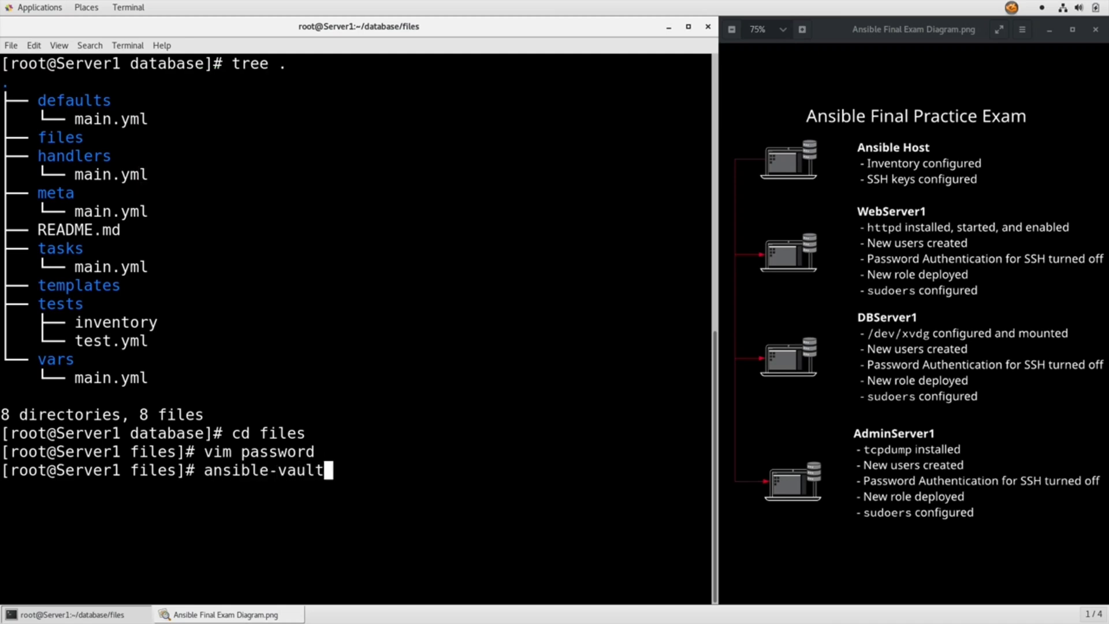
{"action": "type", "text": "encrypt"}
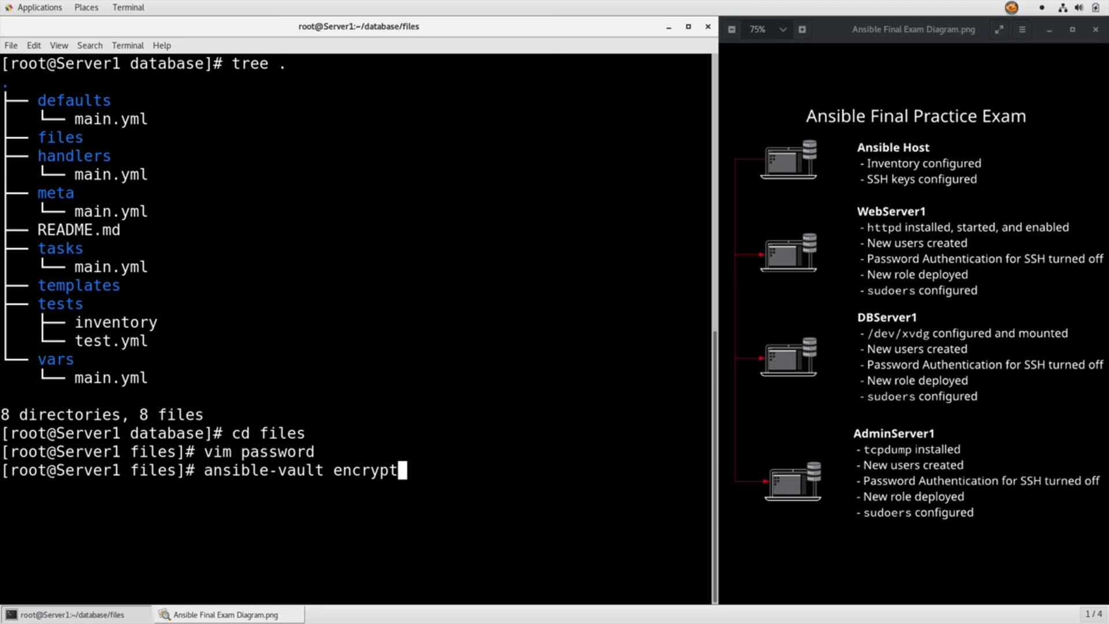
{"action": "type", "text": "password"}
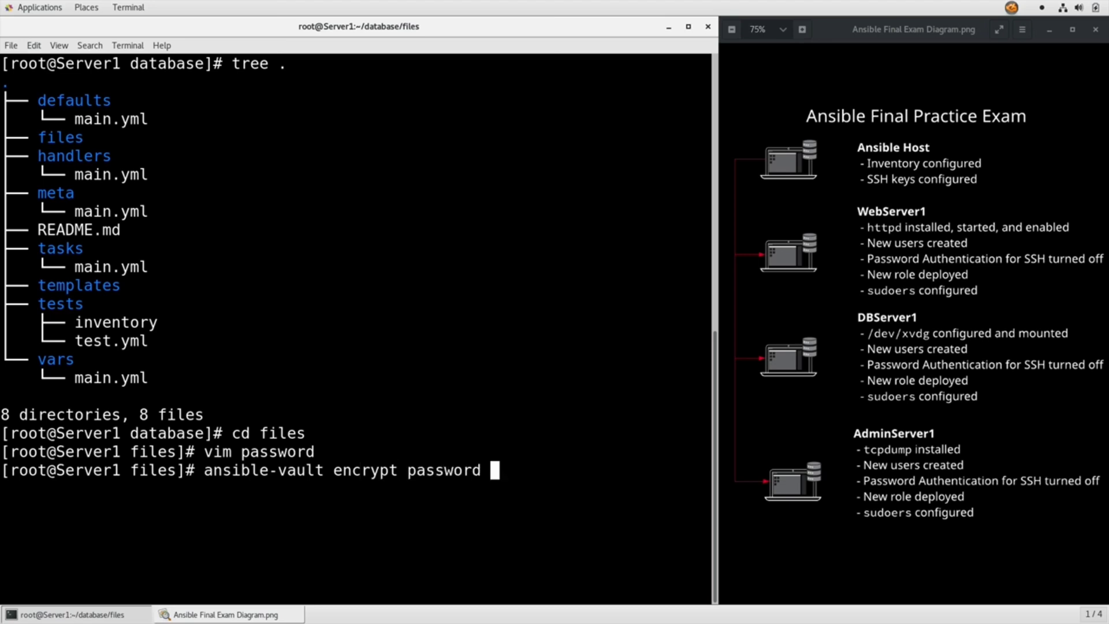
{"action": "key", "text": "Return"}
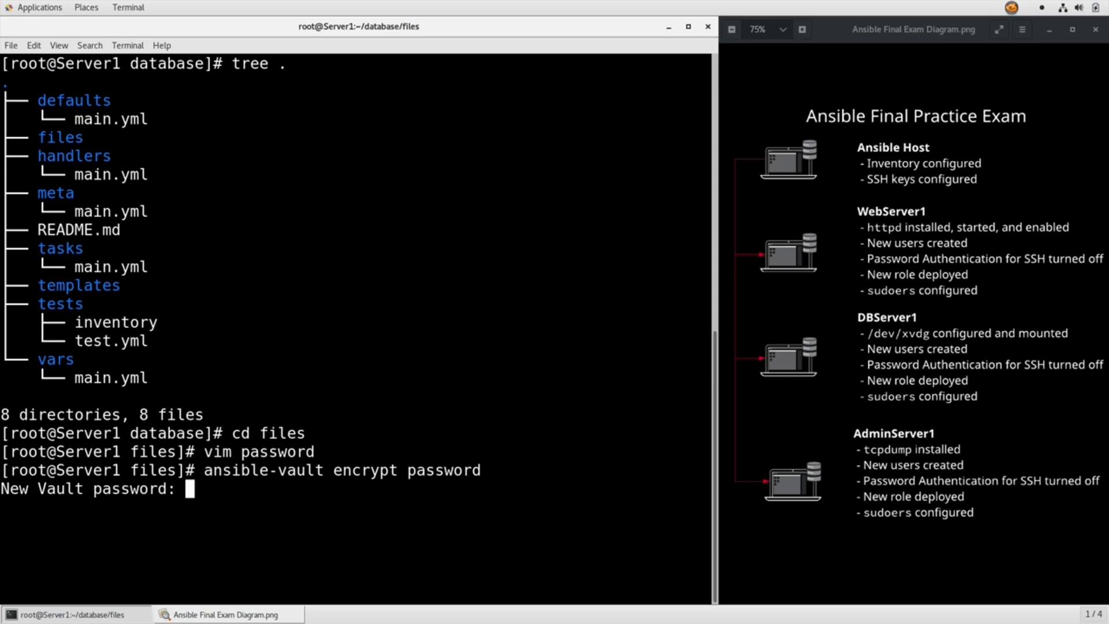
{"action": "key", "text": "Return"}
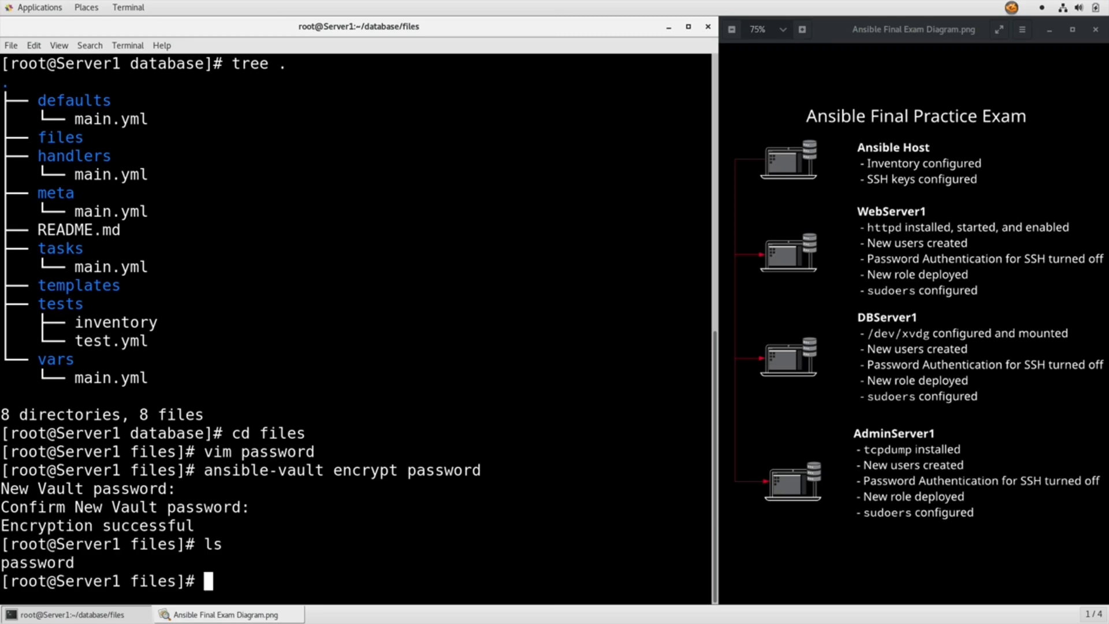
- Show the vault ciphertext with cat password and go back up to the database role directory
{"action": "type", "text": "cat password"}
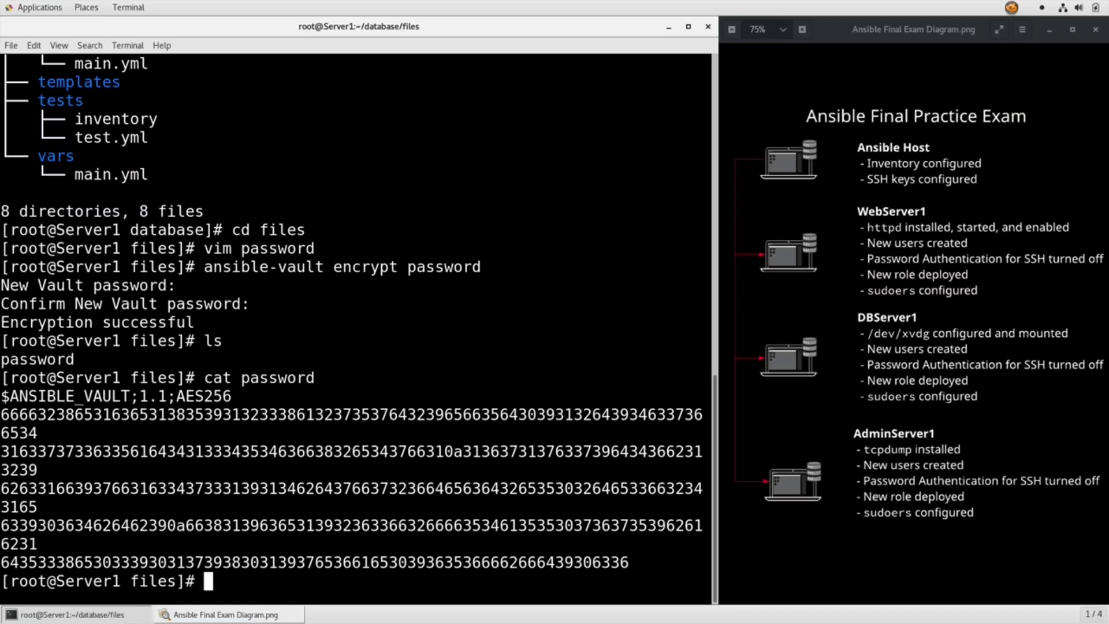
{"action": "type", "text": "cd .."}
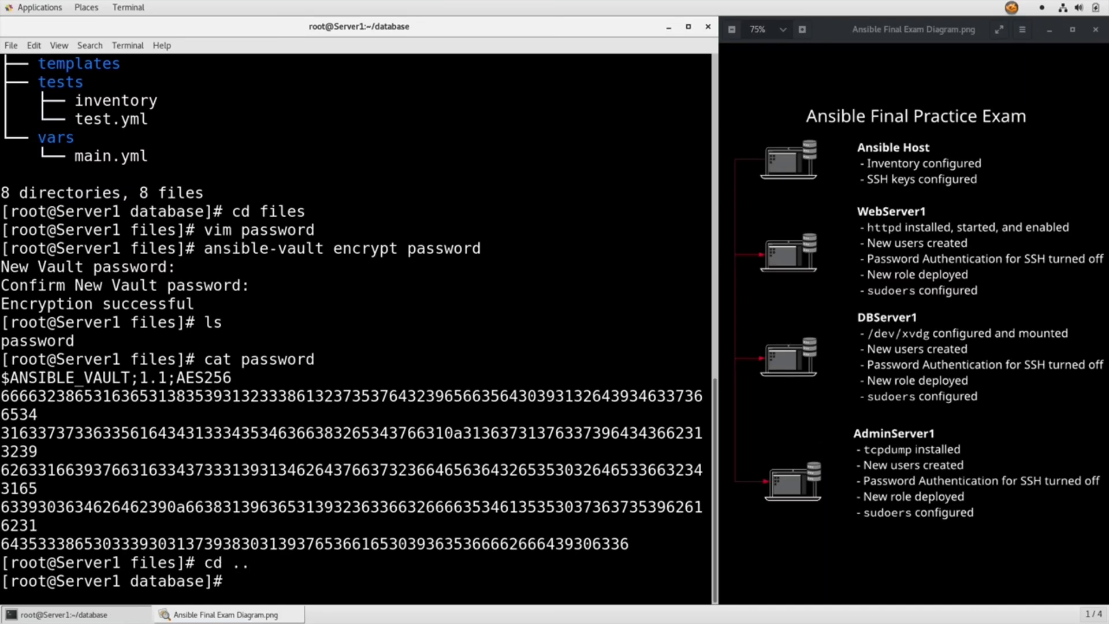
- List the role tree showing the encrypted password file under files, then enter tasks/
{"action": "type", "text": "tree ."}
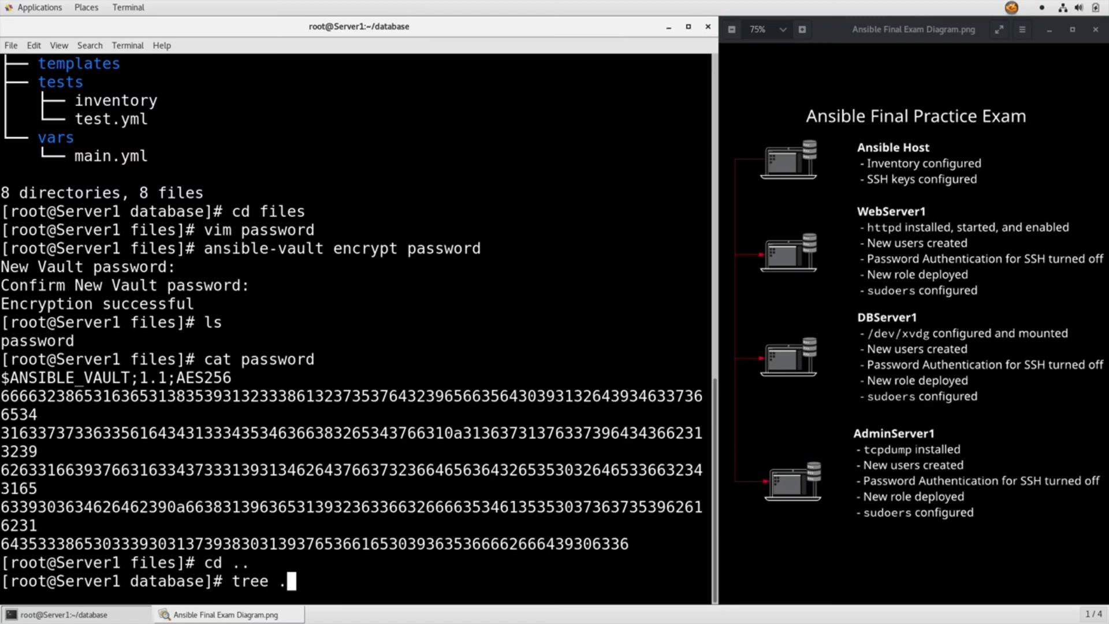
{"action": "key", "text": "Return"}
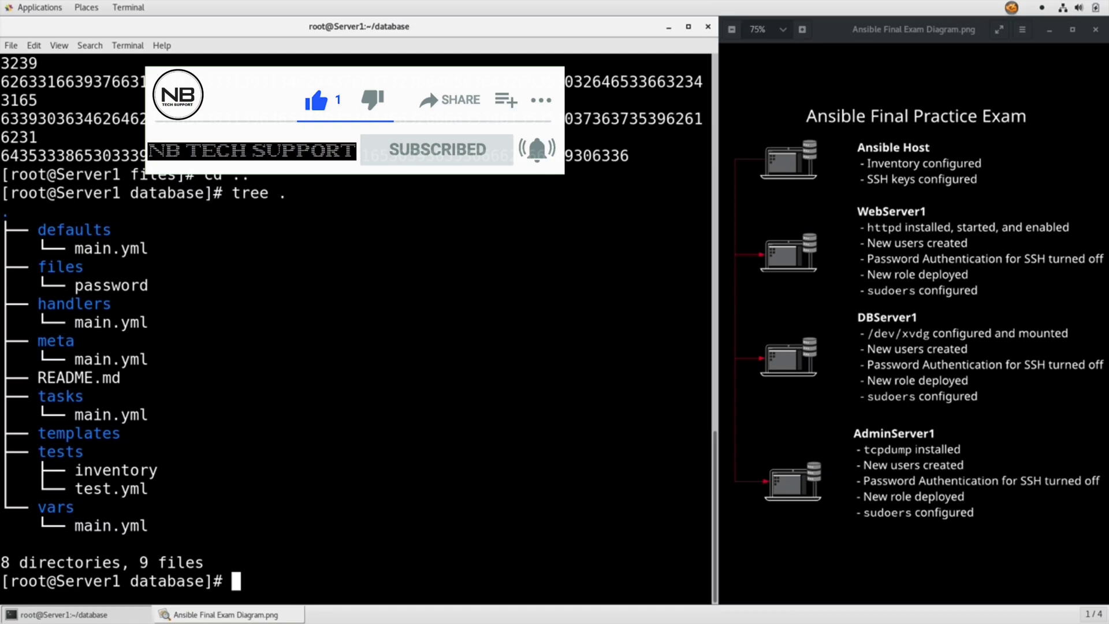
{"action": "type", "text": "cd tasks/"}
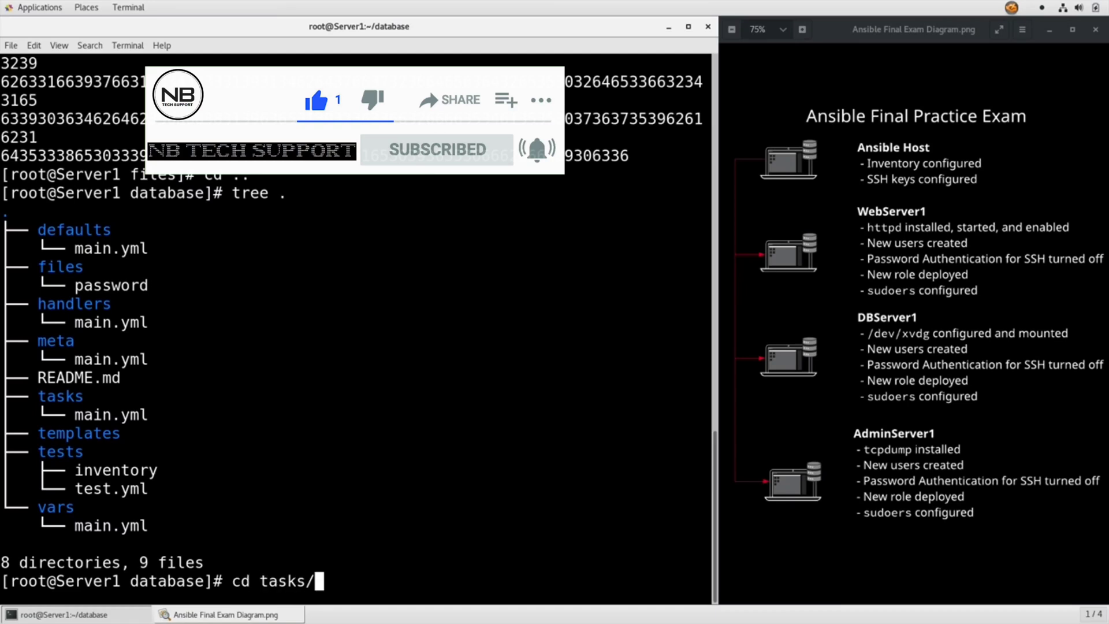
{"action": "key", "text": "Return"}
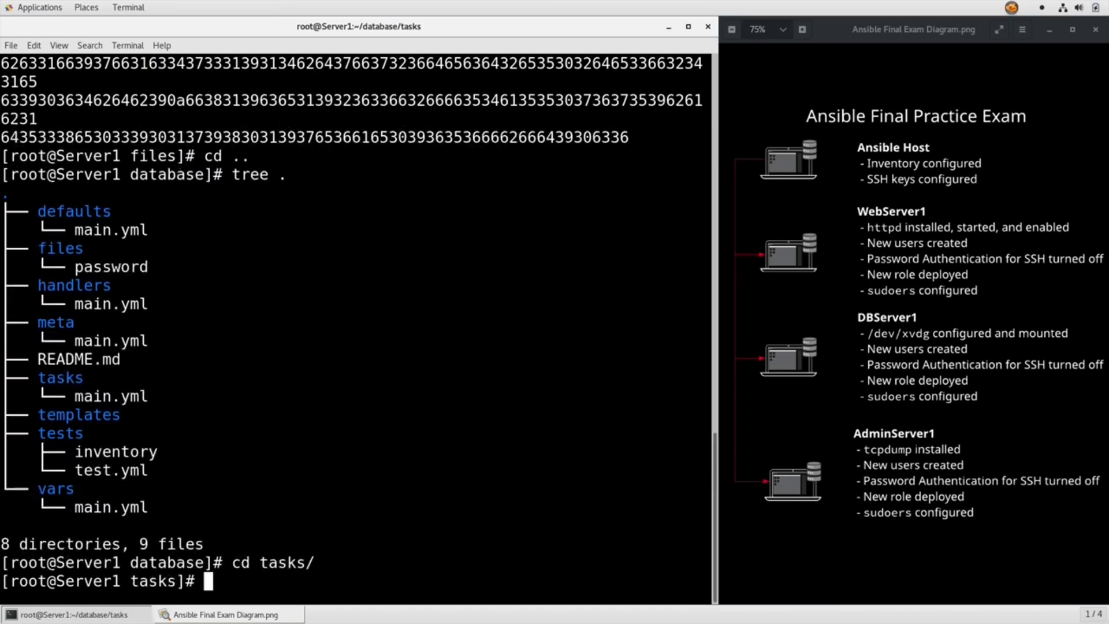
- Edit the tasks main.yml and add an 'Ensure user is ...' task for the dba user
{"action": "type", "text": "vim main"}
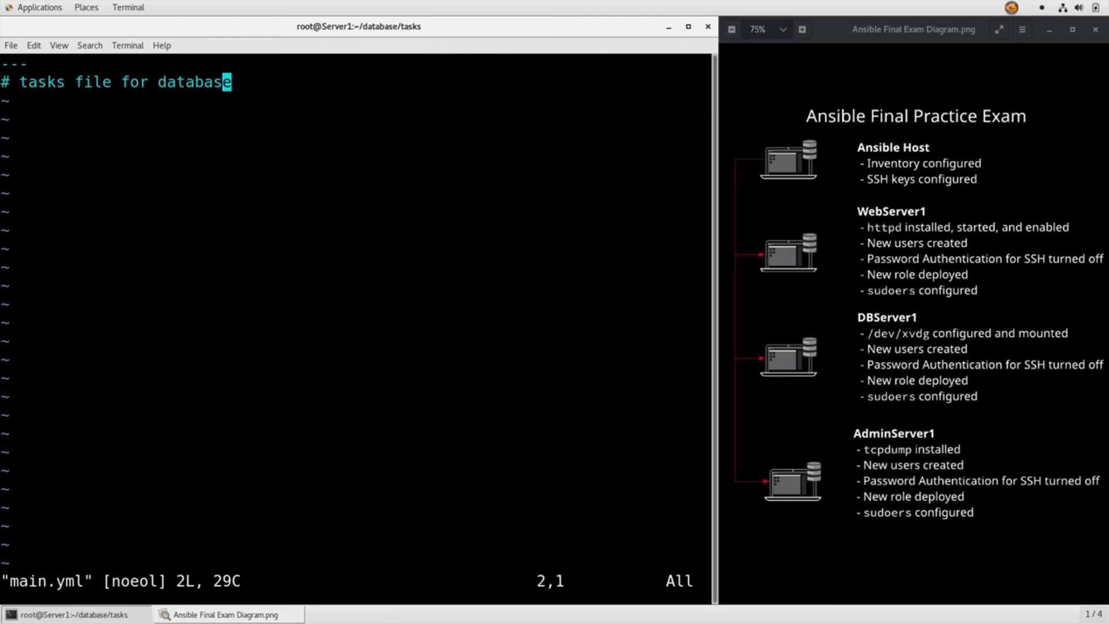
{"action": "key", "text": "o"}
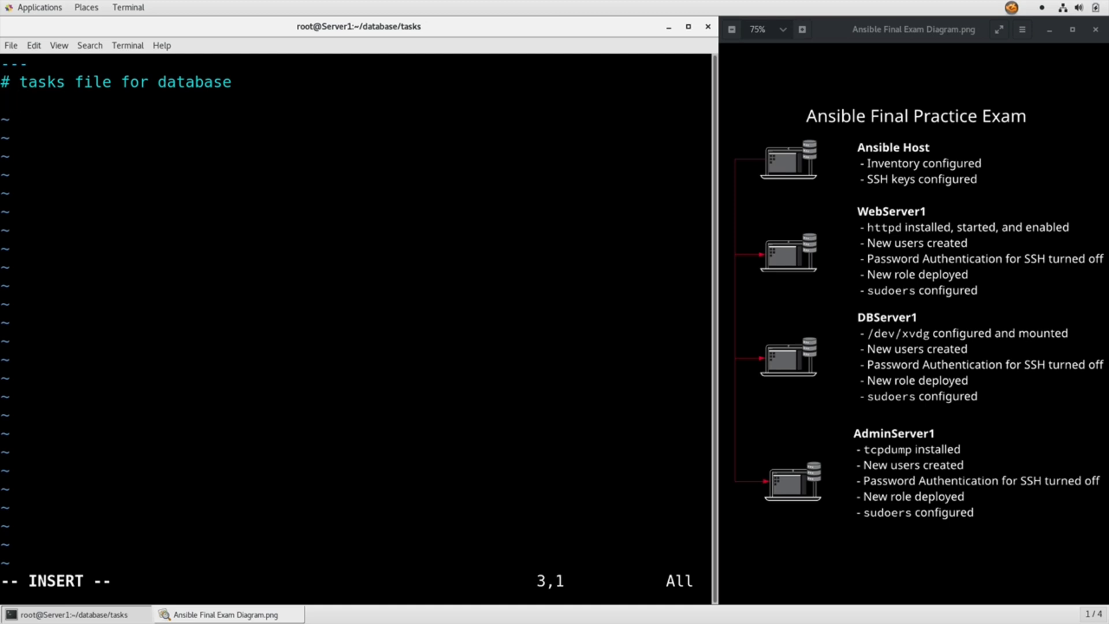
{"action": "type", "text": "- n"}
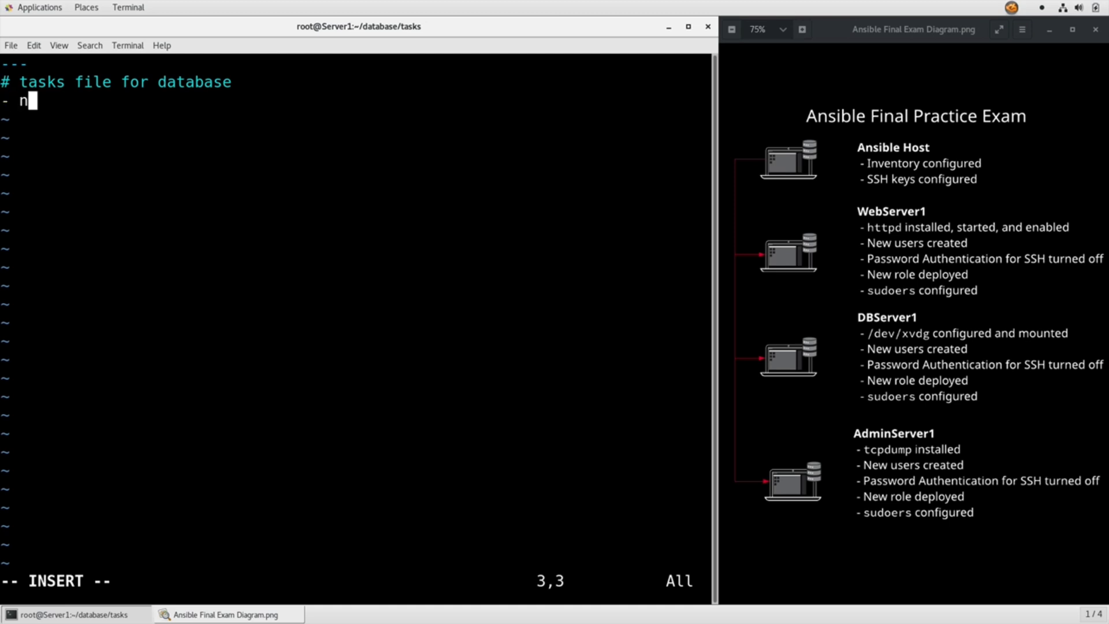
{"action": "type", "text": "ame: E"}
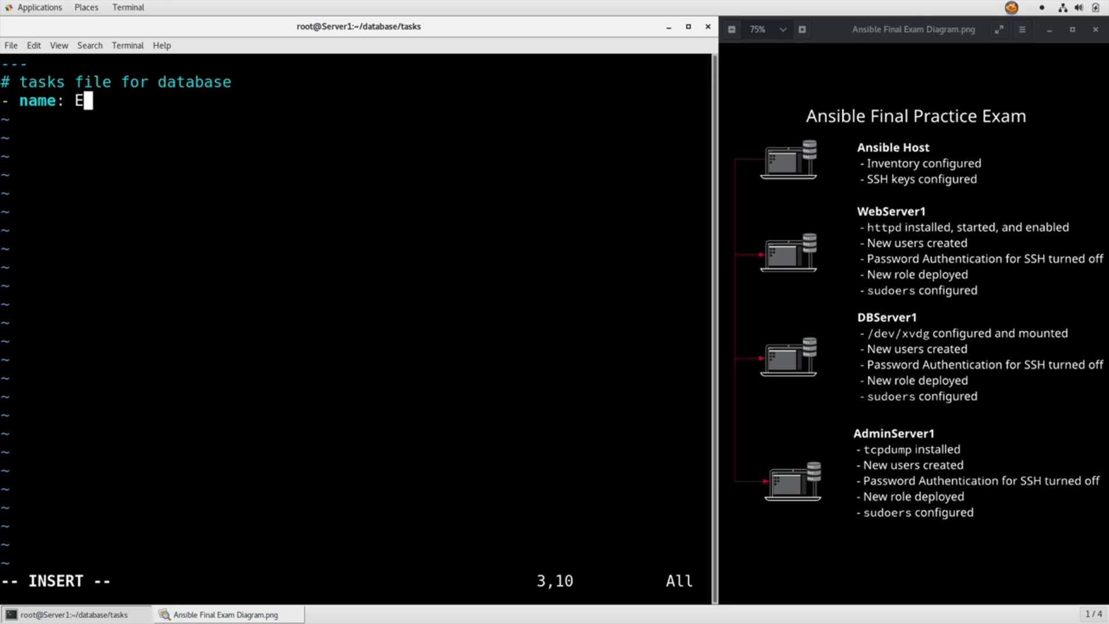
{"action": "type", "text": "nsure user is reated"}
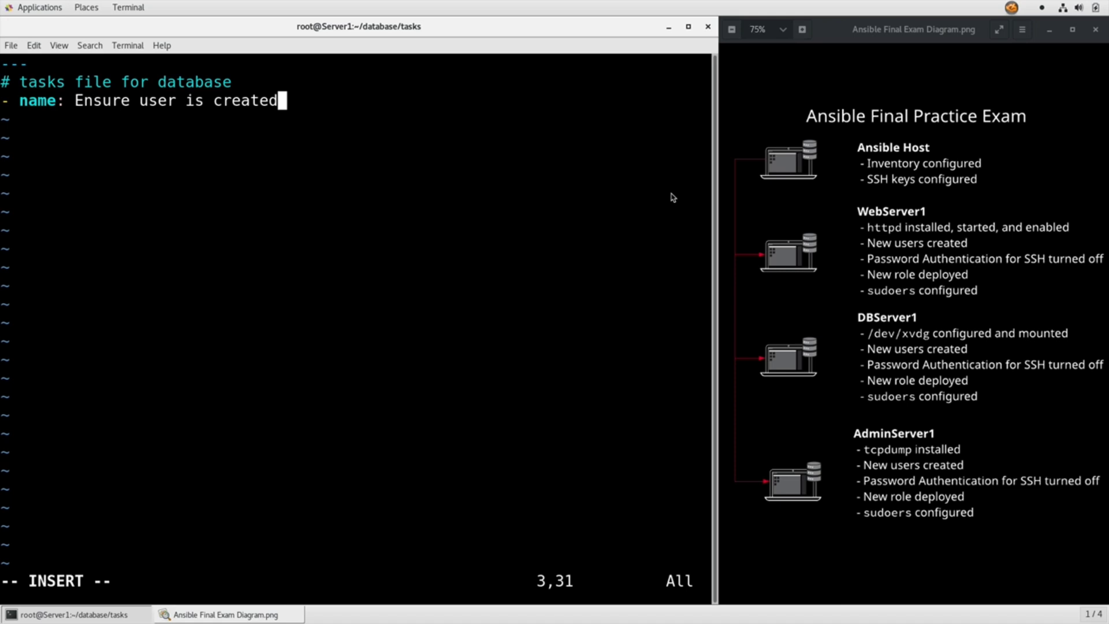
{"action": "mouse_move", "coordinate": [626, 199]}
{"action": "type", "text": "user:"}
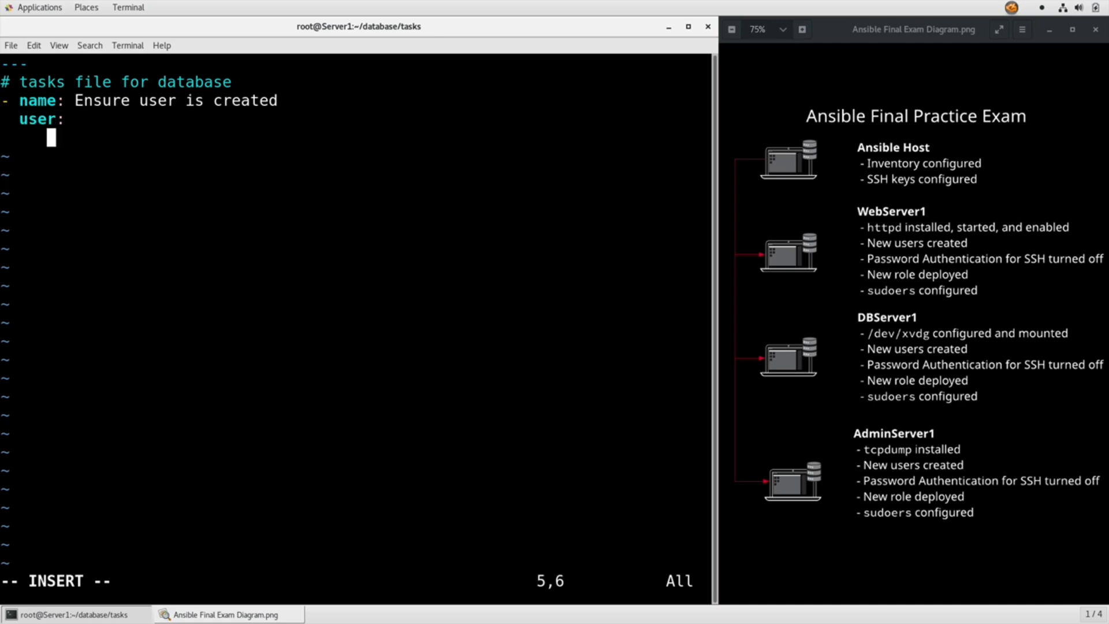
- Add a 'Copy password file' task with src: password and a dest path, save, and return home
{"action": "type", "text": "name:"}
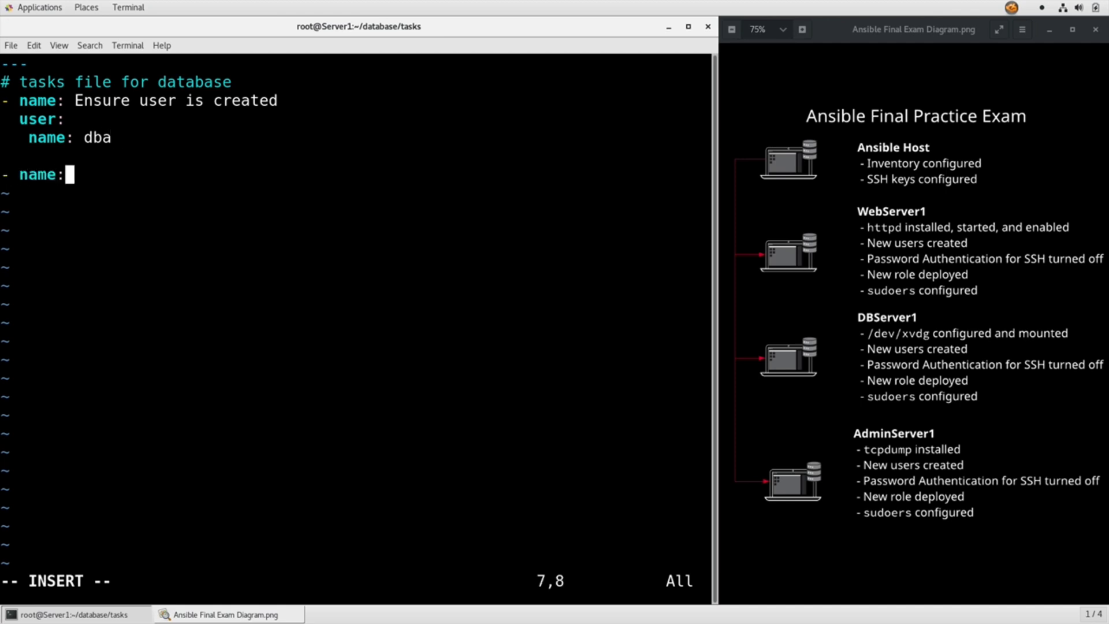
{"action": "type", "text": "Copy passwor"}
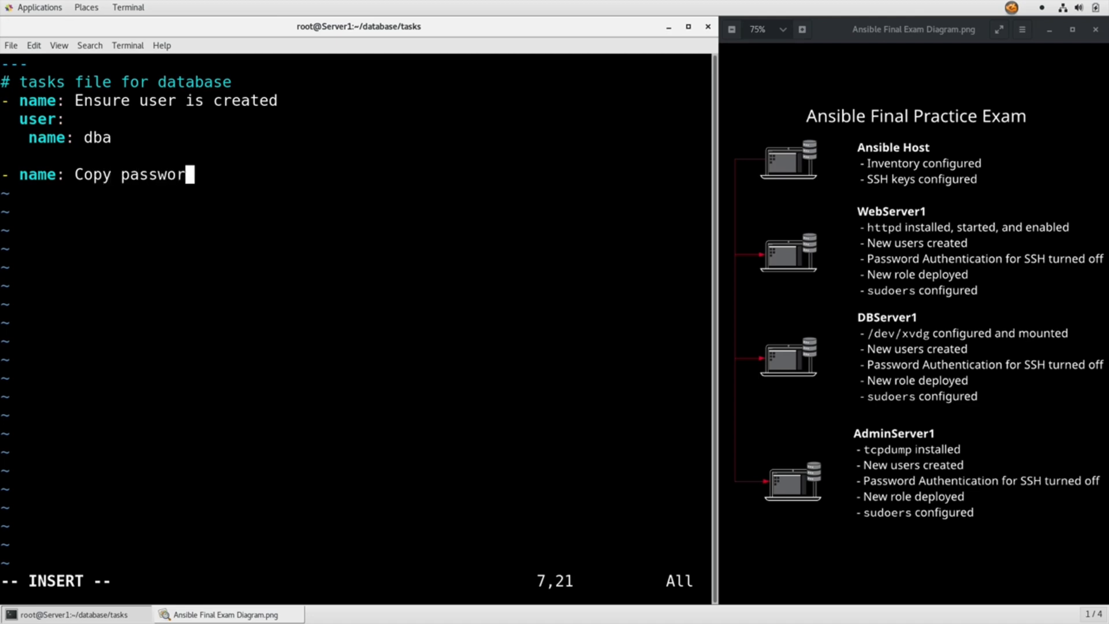
{"action": "scroll", "scroll_direction": "right", "scroll_amount": 3}
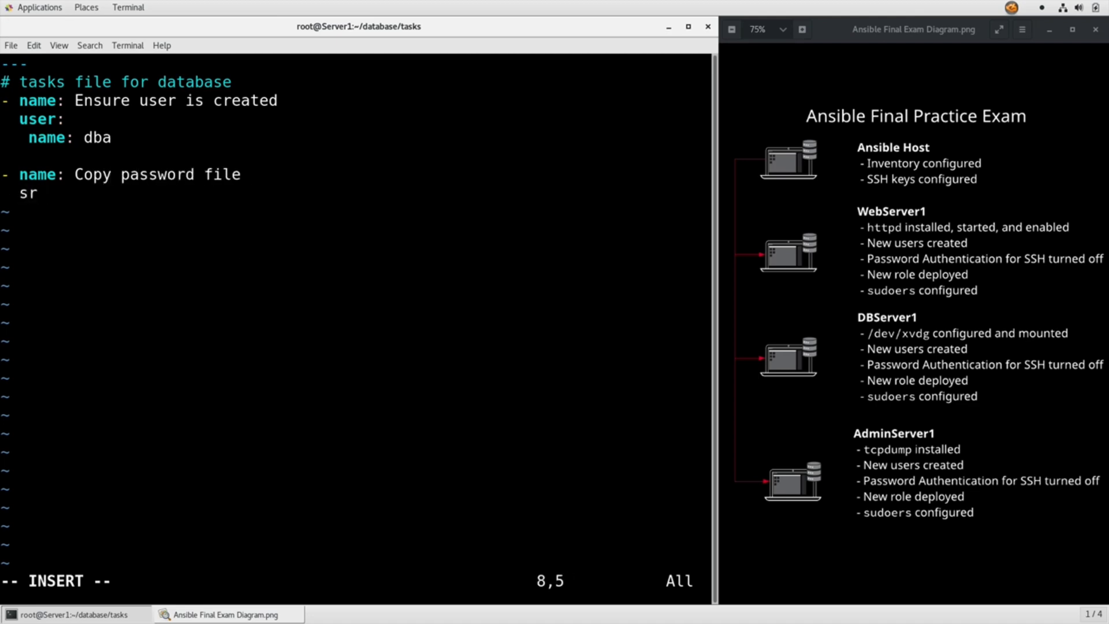
{"action": "type", "text": "c:"}
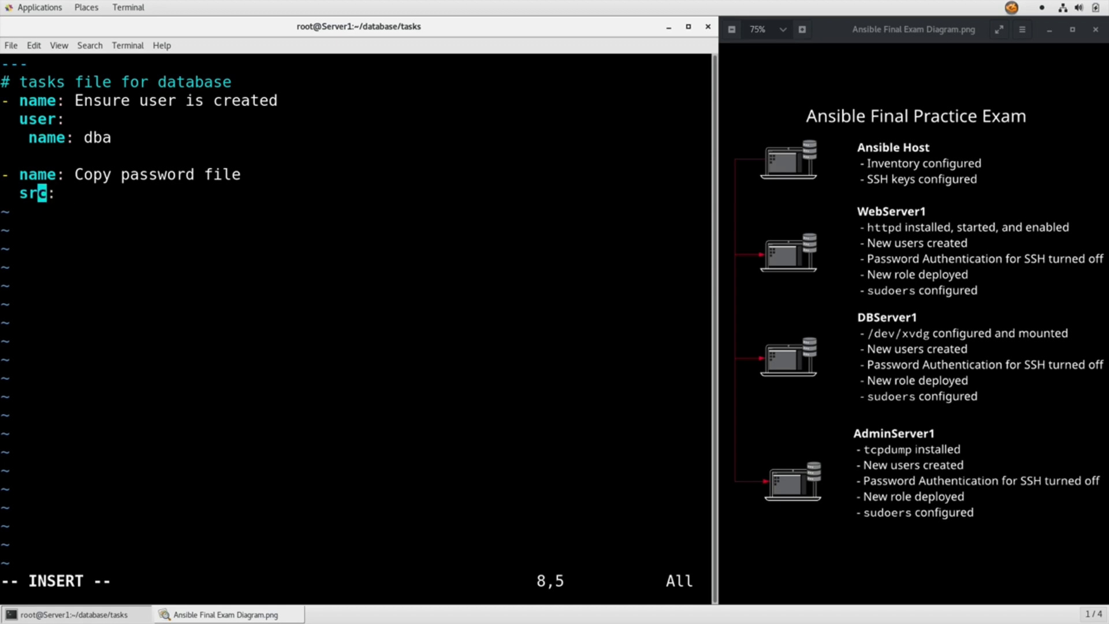
{"action": "type", "text": "\" \""}
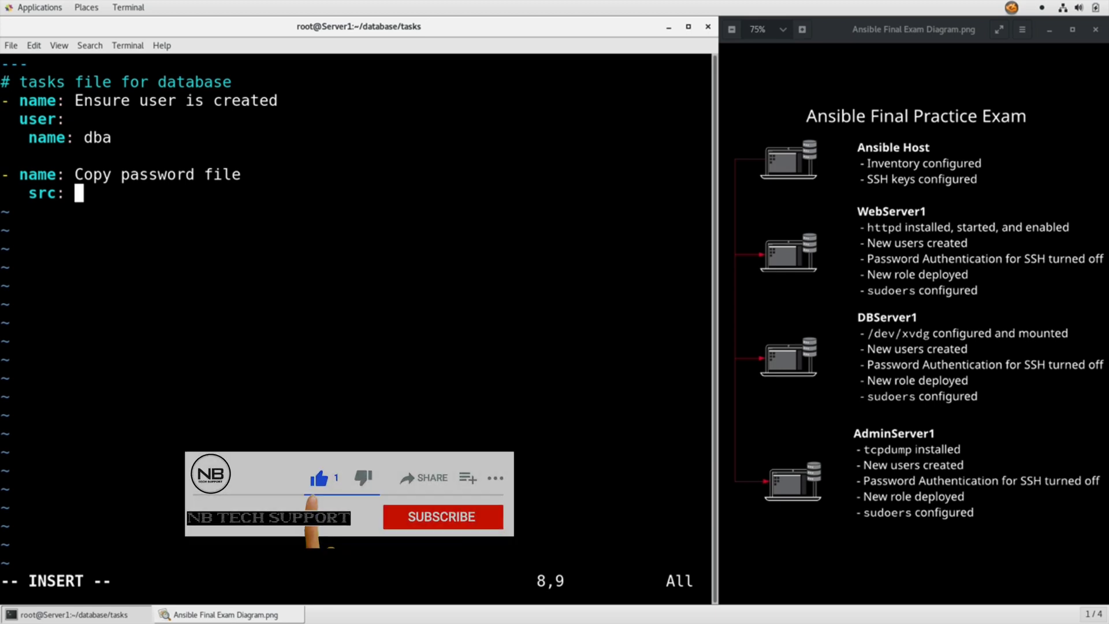
{"action": "left_click", "coordinate": [442, 516]}
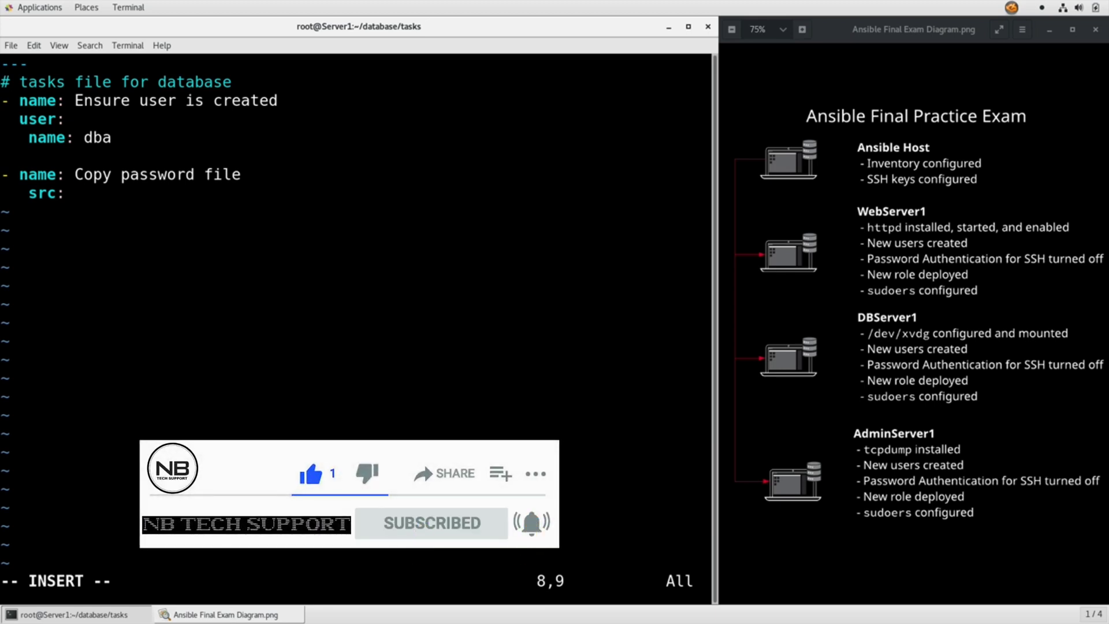
{"action": "type", "text": "passwor"}
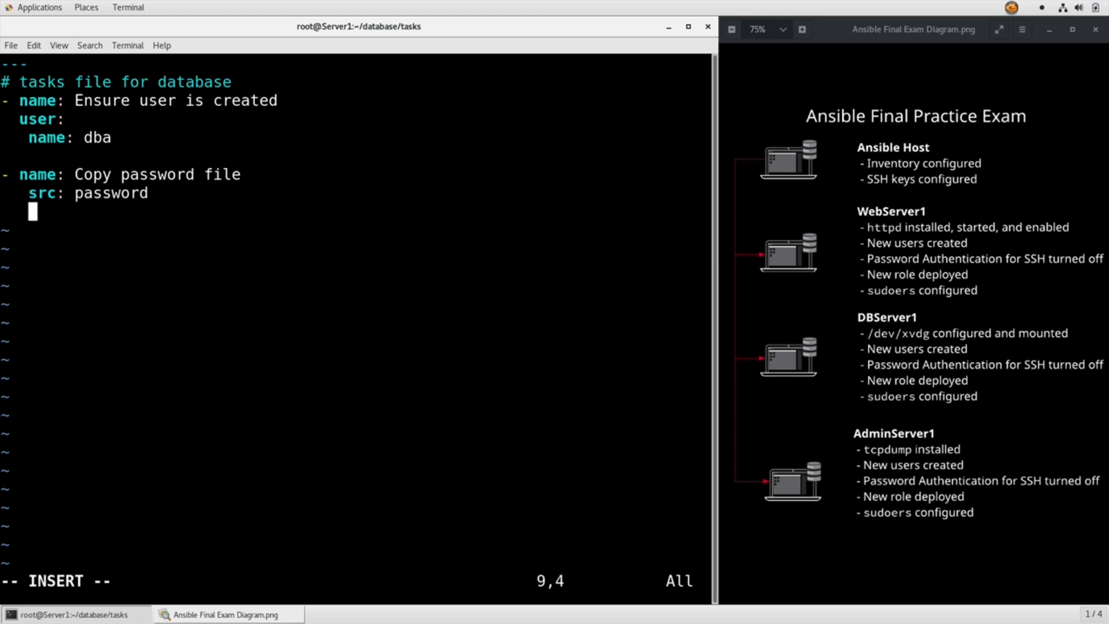
{"action": "type", "text": "dest: /"}
{"action": "type", "text": "cd"}
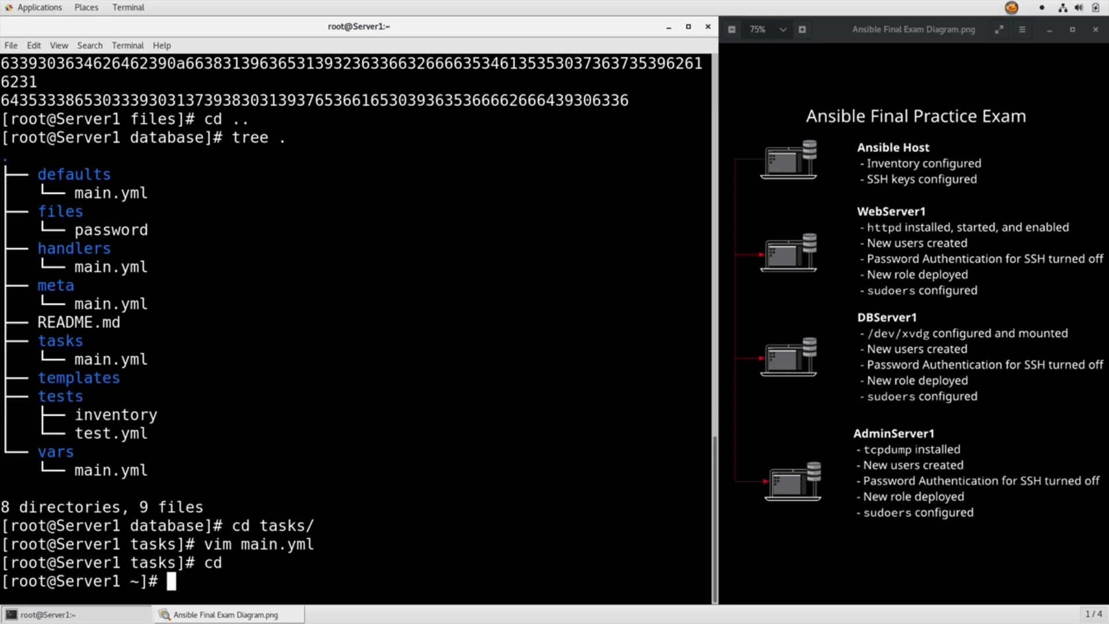
- Write a db.yml playbook with '- hosts: dbservers' and a 'roles:' section, then save and quit
{"action": "type", "text": "vim"}
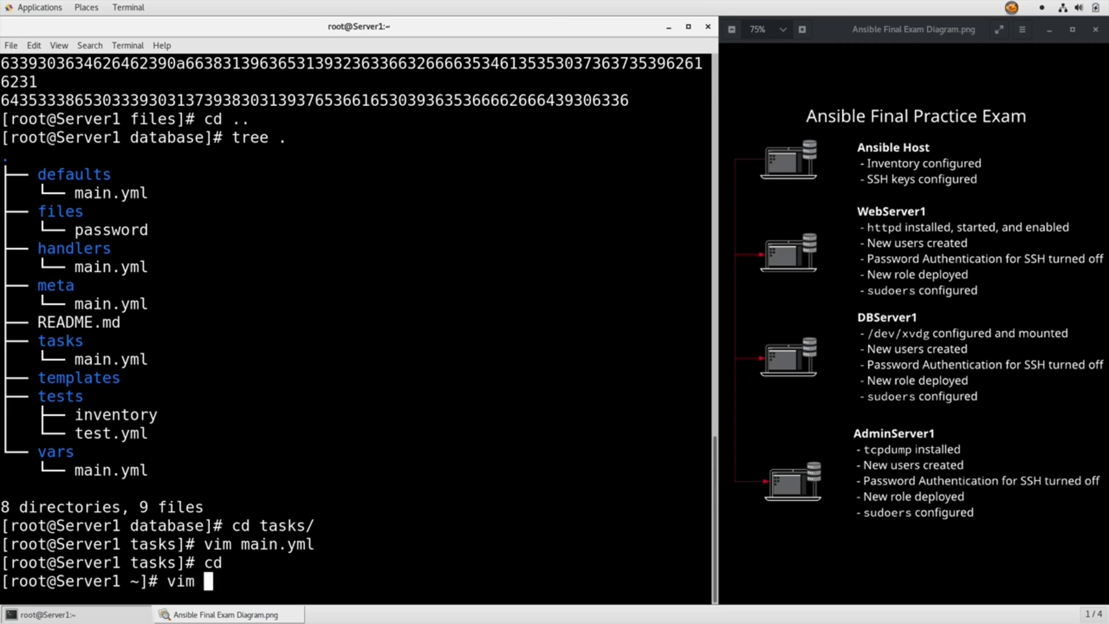
{"action": "type", "text": "db.yml"}
{"action": "type", "text": "- hosts: dbservers"}
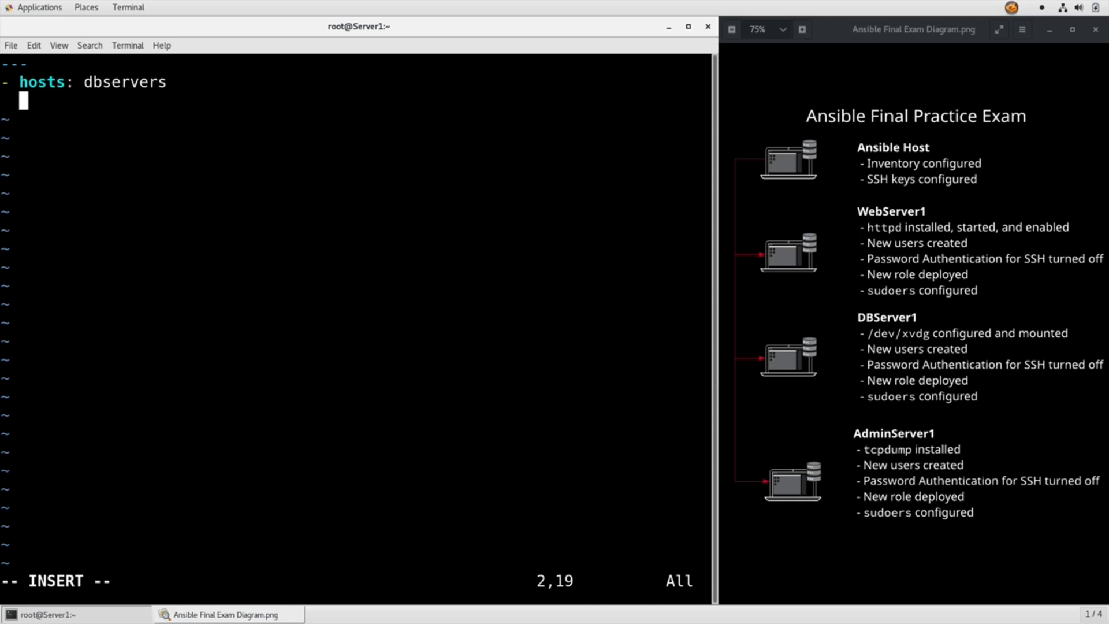
{"action": "type", "text": "rol"}
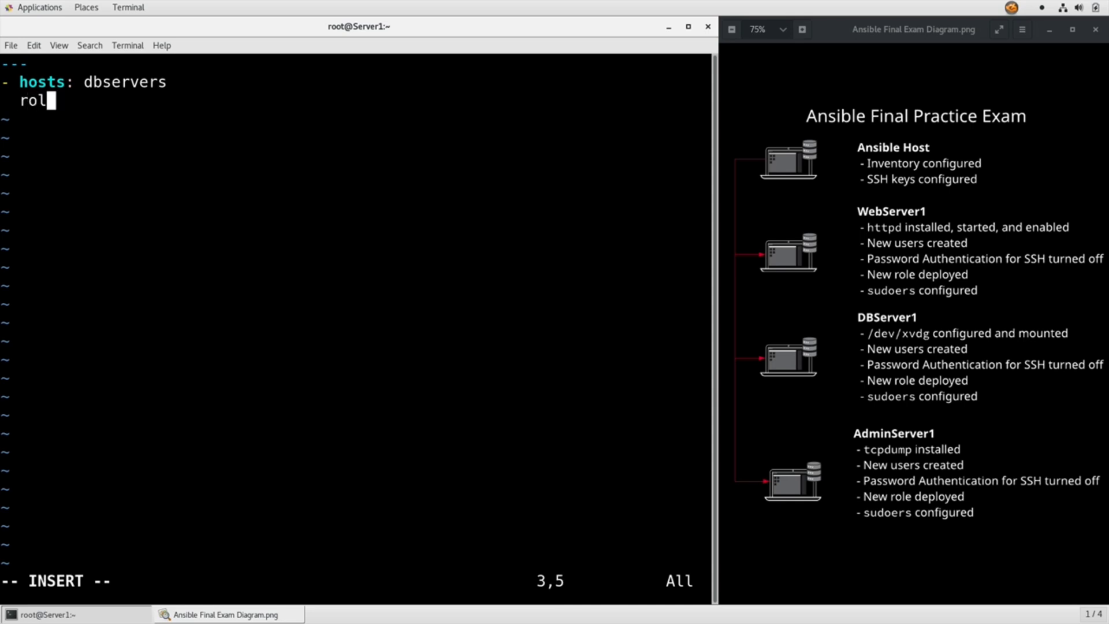
{"action": "type", "text": "es:"}
{"action": "type", "text": "a"}
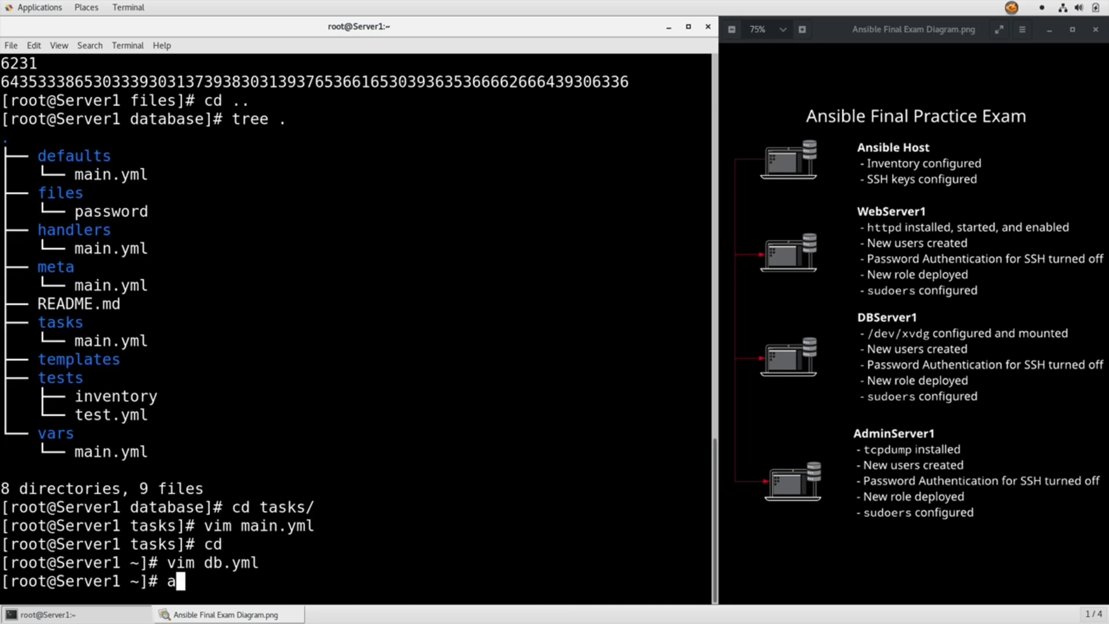
- Run ansible-playbook db.yml and hit a YAML syntax error in the database tasks file
{"action": "type", "text": "nsible-playbook"}
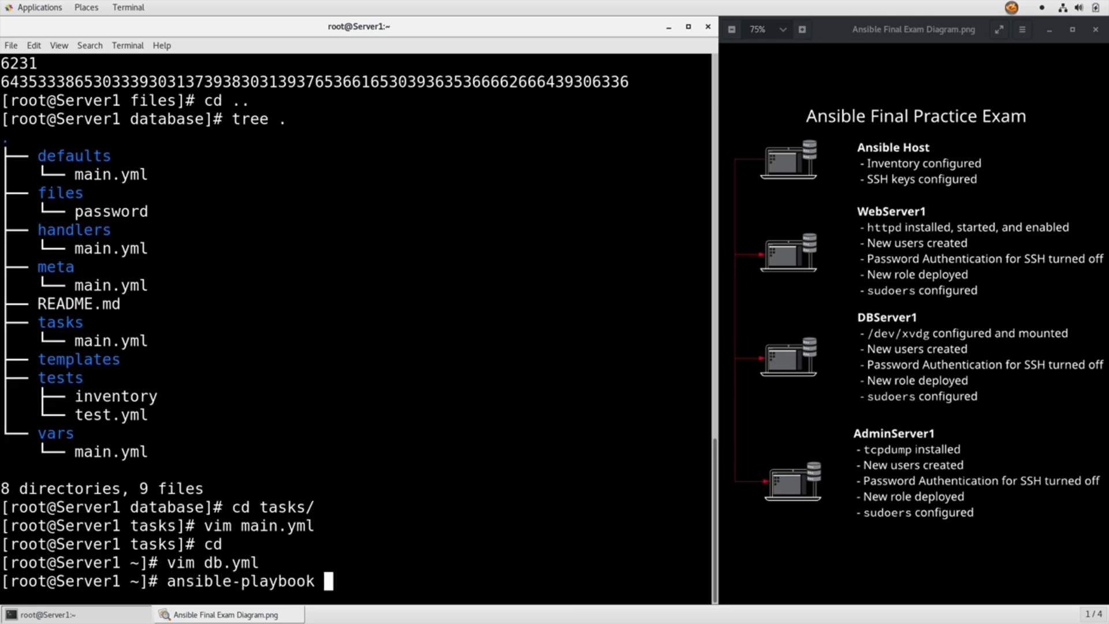
{"action": "type", "text": "db.yml"}
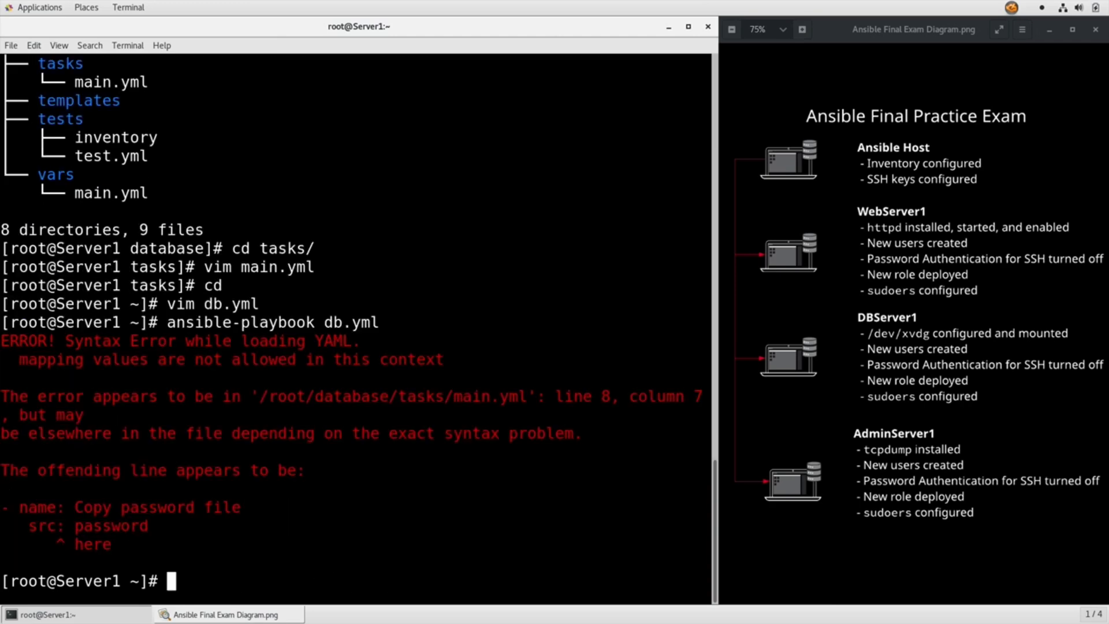
- Fix database/tasks/main.yml so src and dest sit under a copy: entry, then save and quit
{"action": "type", "text": "vim"}
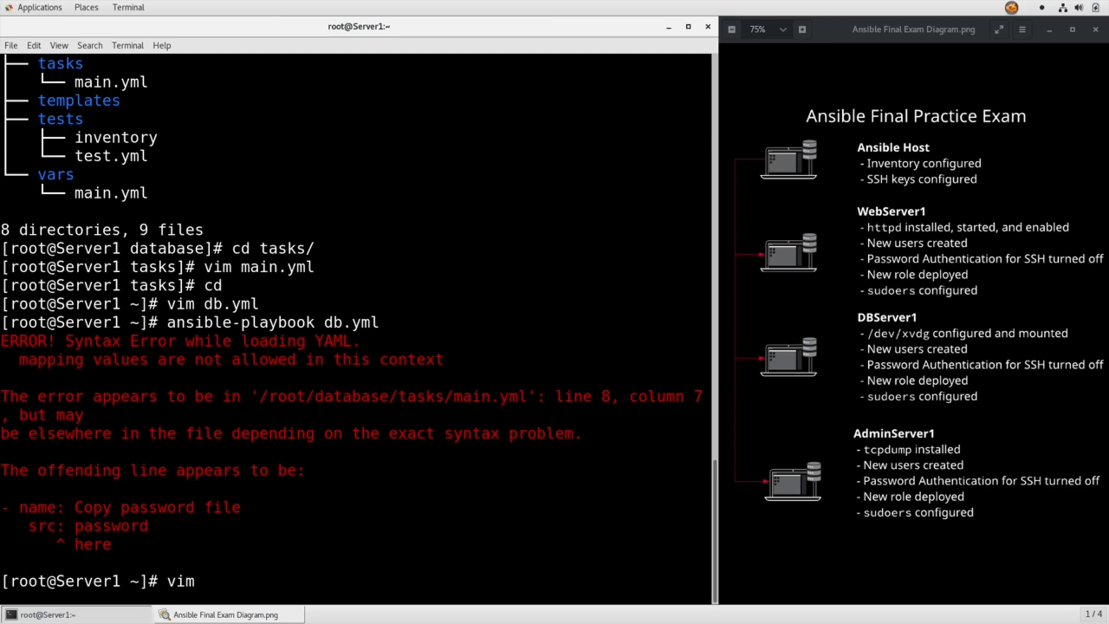
{"action": "type", "text": "database/"}
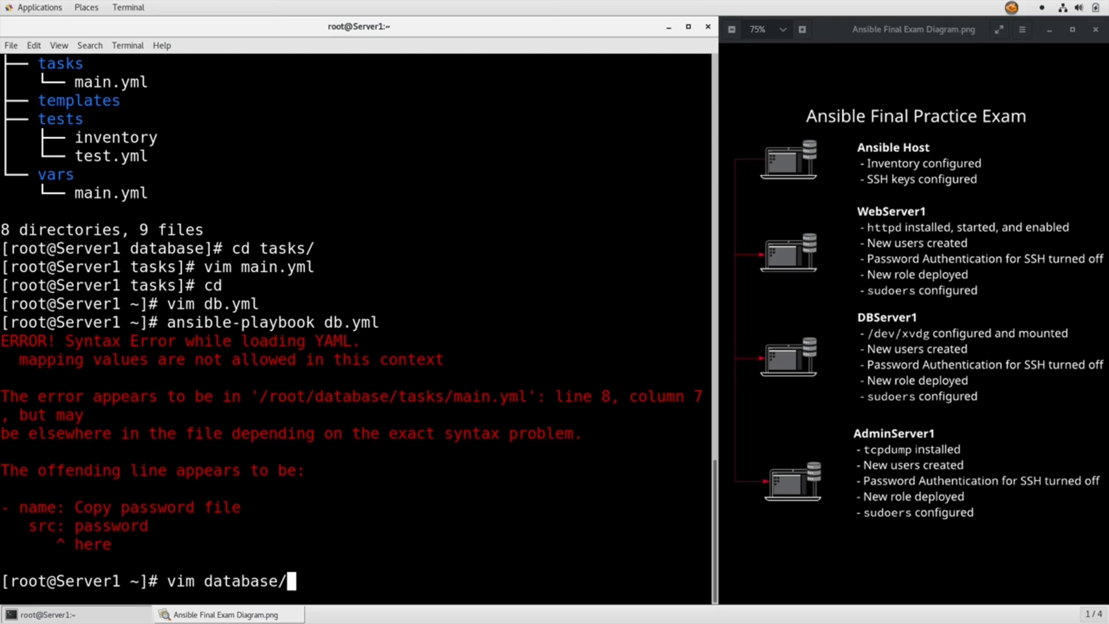
{"action": "type", "text": "tasks/main"}
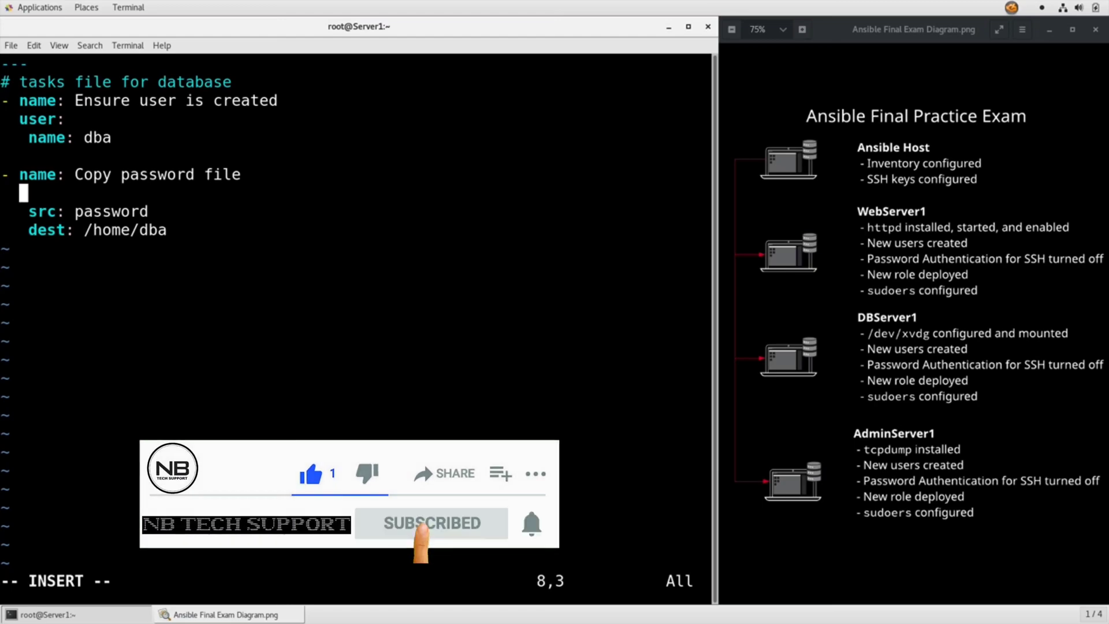
{"action": "type", "text": ":wq"}
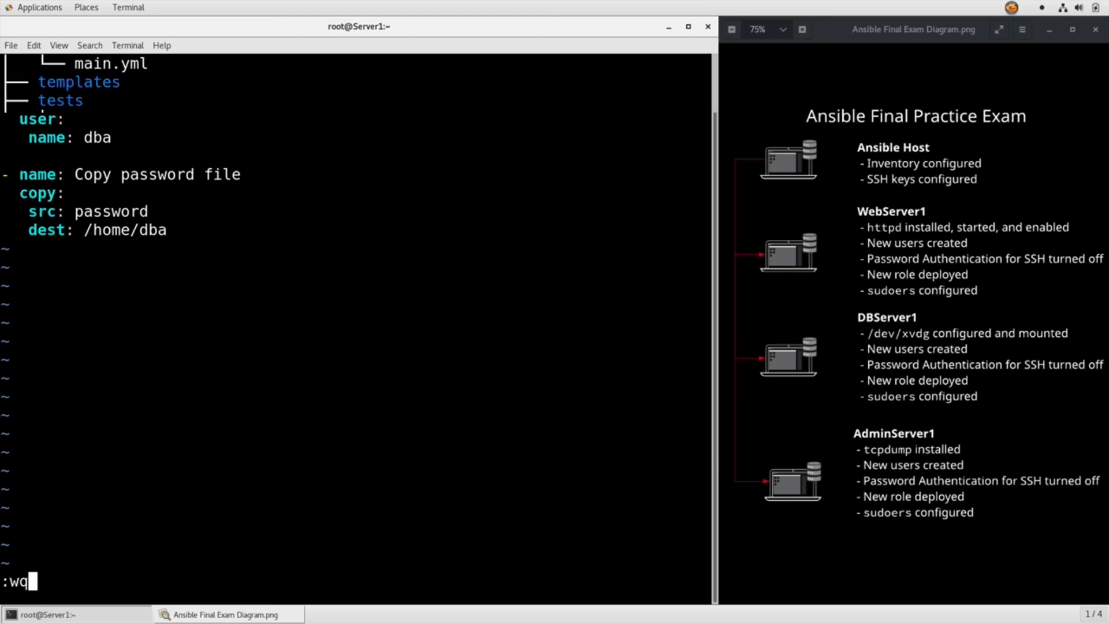
{"action": "key", "text": "Return"}
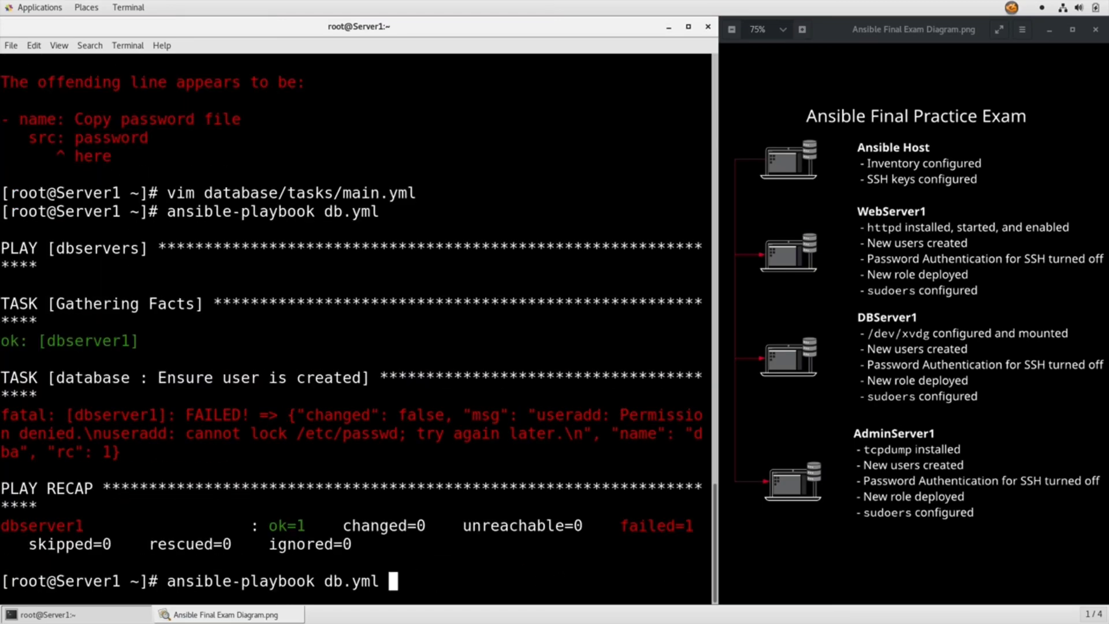
- Run ansible-playbook db.yml --become --ask-vault-pass with the vault password, creating the dba user and copying the file
{"action": "type", "text": "--be"}
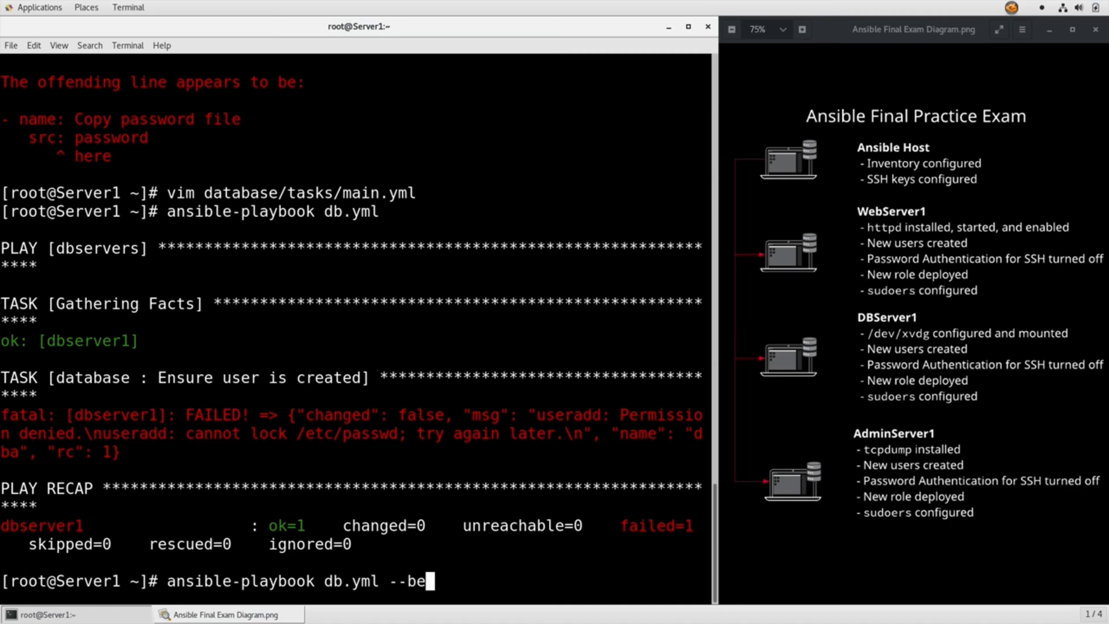
{"action": "type", "text": "come -"}
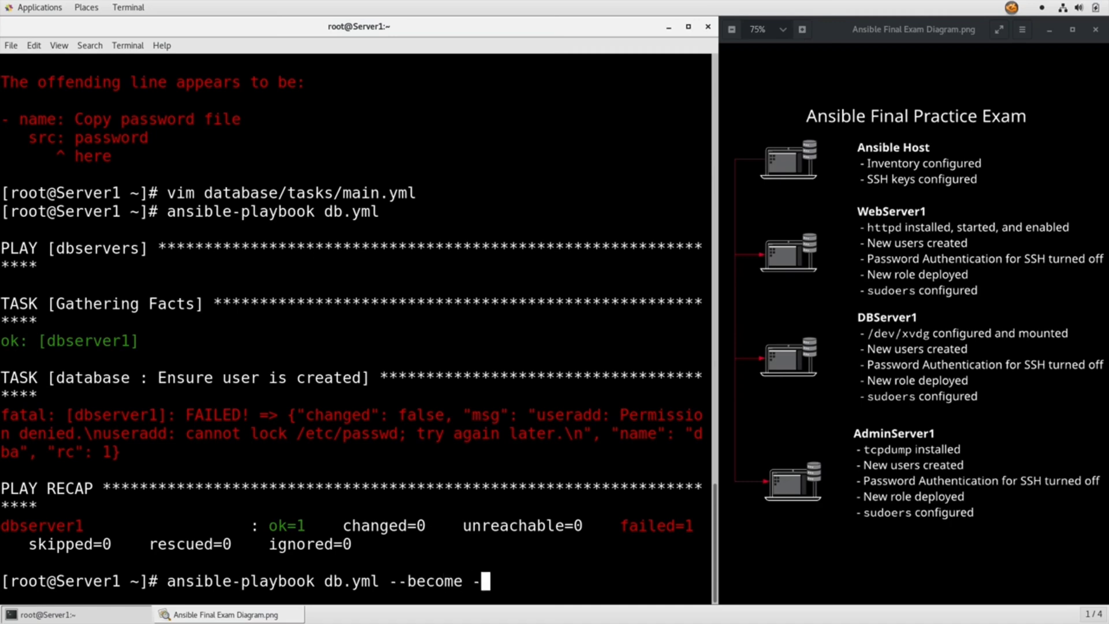
{"action": "type", "text": "-ask-vaul"}
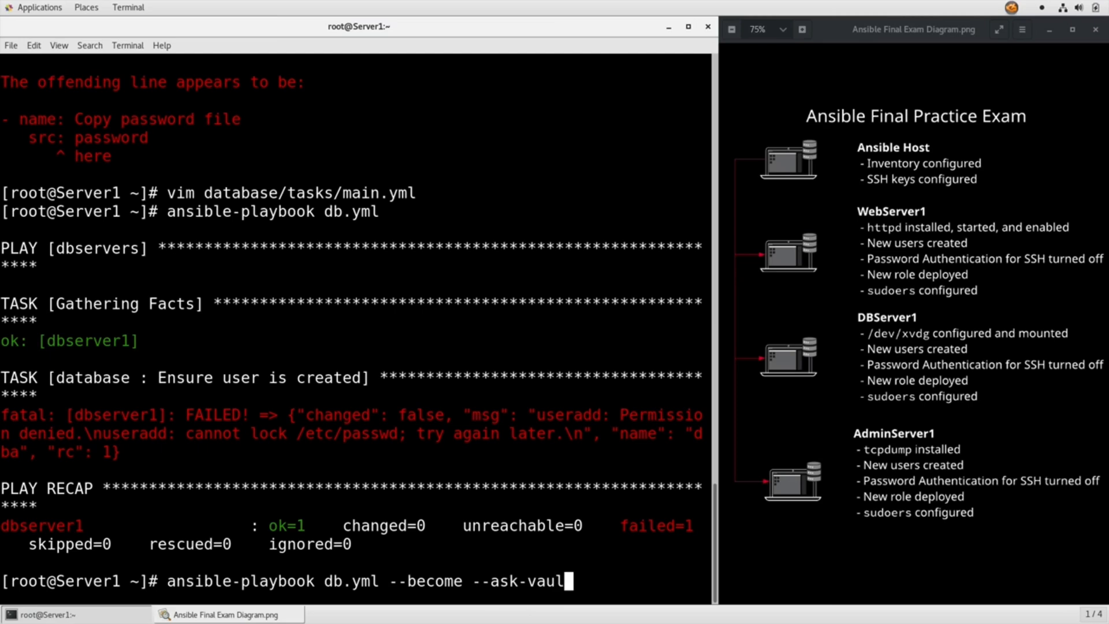
{"action": "key", "text": "Return"}
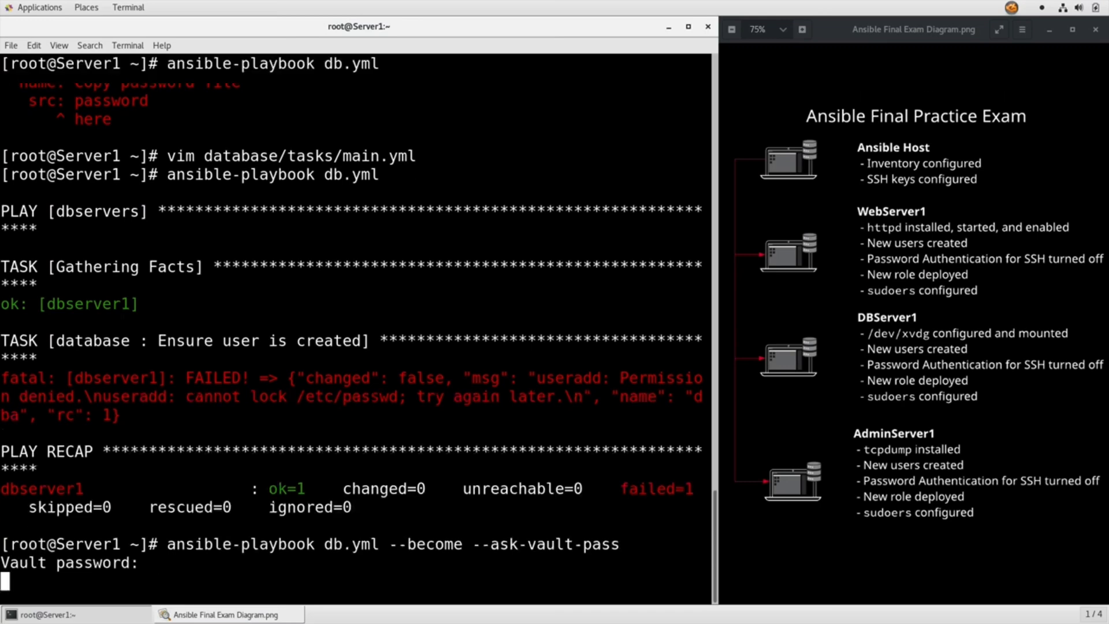
{"action": "key", "text": "Enter"}
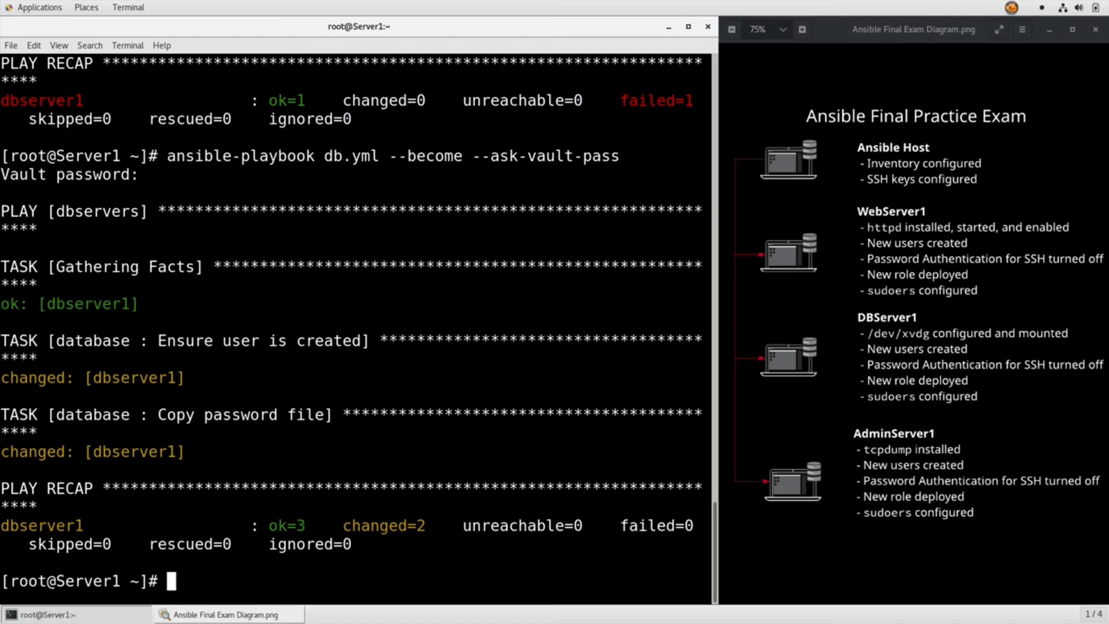
{"action": "mouse_move", "coordinate": [376, 301]}
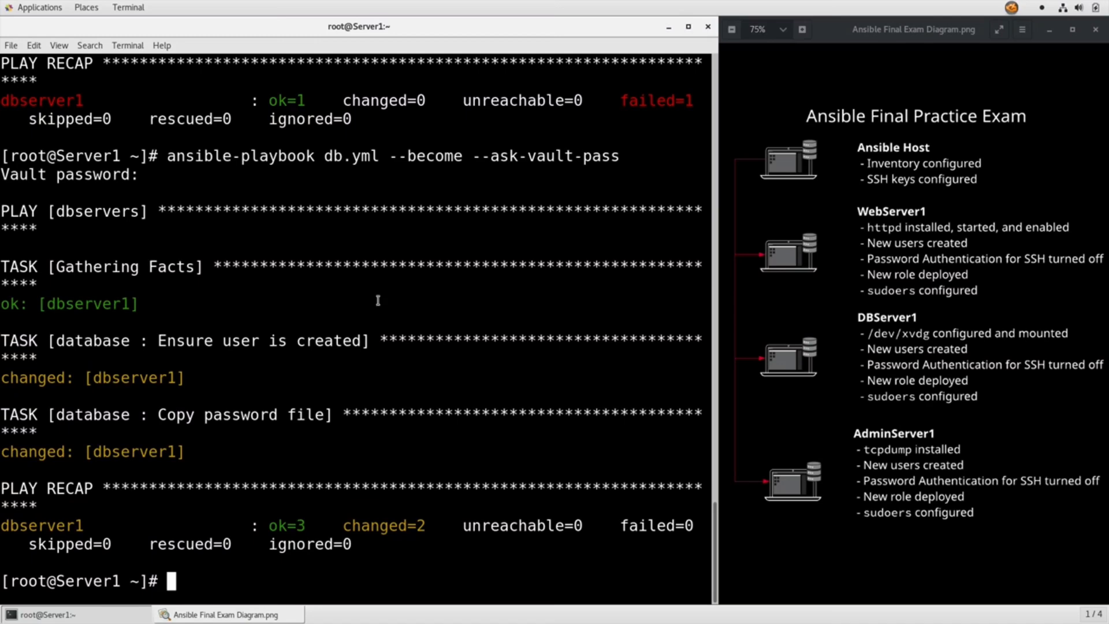